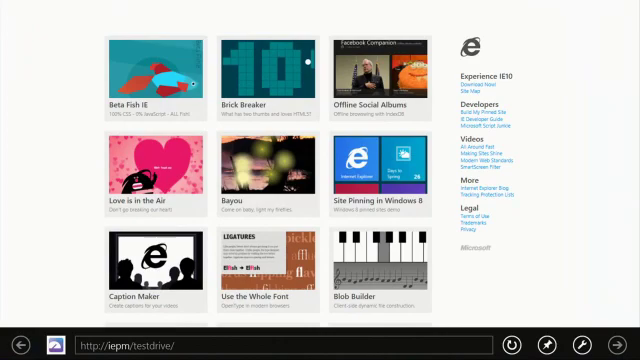
# - Launch the Bayou fireflies demo from the IE Test Drive gallery
pyautogui.click(255, 165)
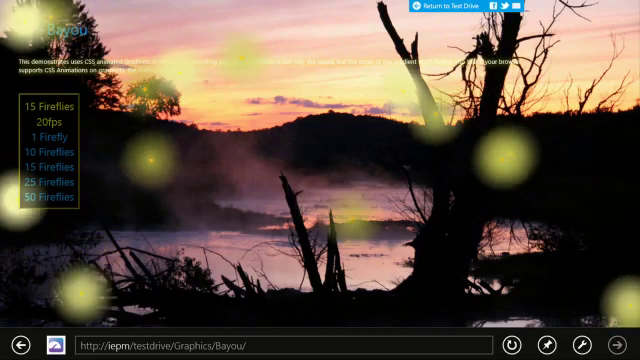
pyautogui.click(37, 343)
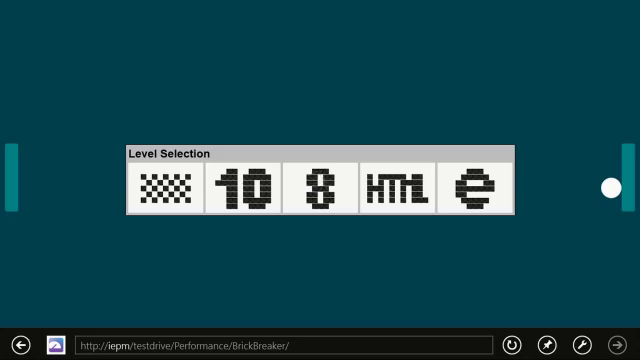
# - Start a Brick Breaker level in Internet Explorer, then bring up Chrome for comparison
pyautogui.click(317, 187)
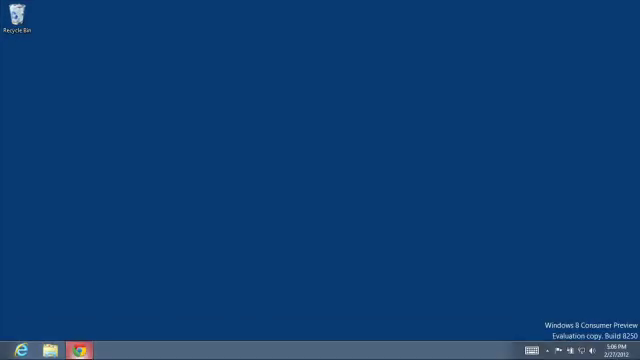
pyautogui.click(12, 351)
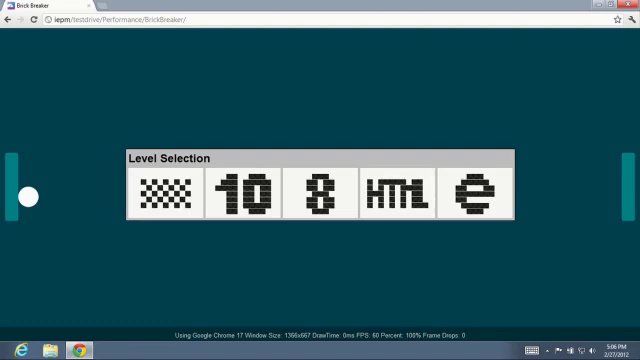
# - Start the same Brick Breaker level in Chrome, then return to Internet Explorer
pyautogui.click(320, 196)
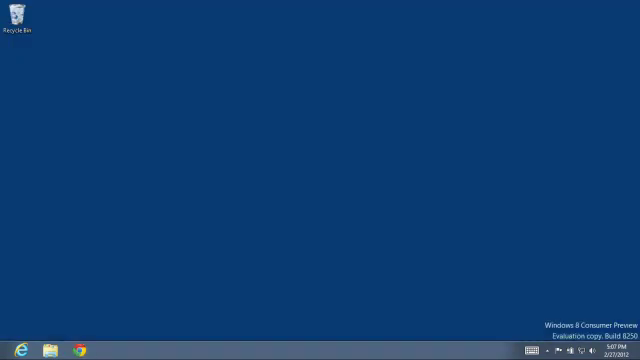
pyautogui.click(28, 339)
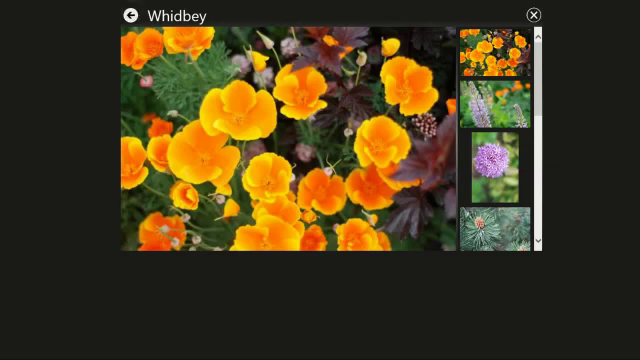
# - Close the Whidbey album to return to the Facebook Companion album list
pyautogui.click(135, 15)
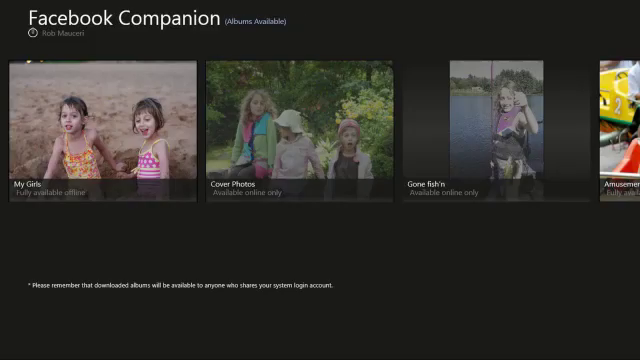